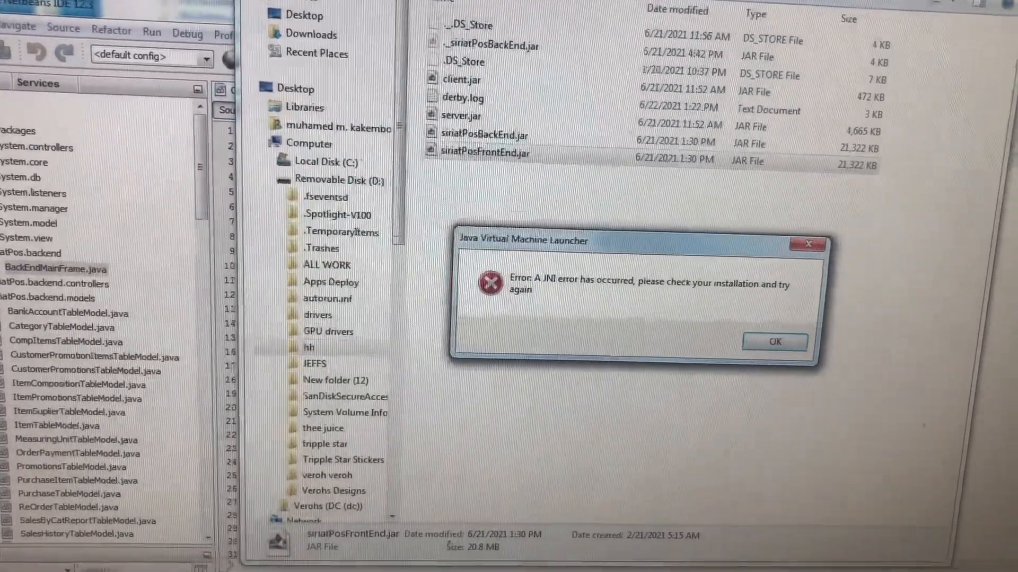
# - Dismiss the Java JNI error message shown after launching siriatPosFrontEnd.jar
pyautogui.click(493, 157)
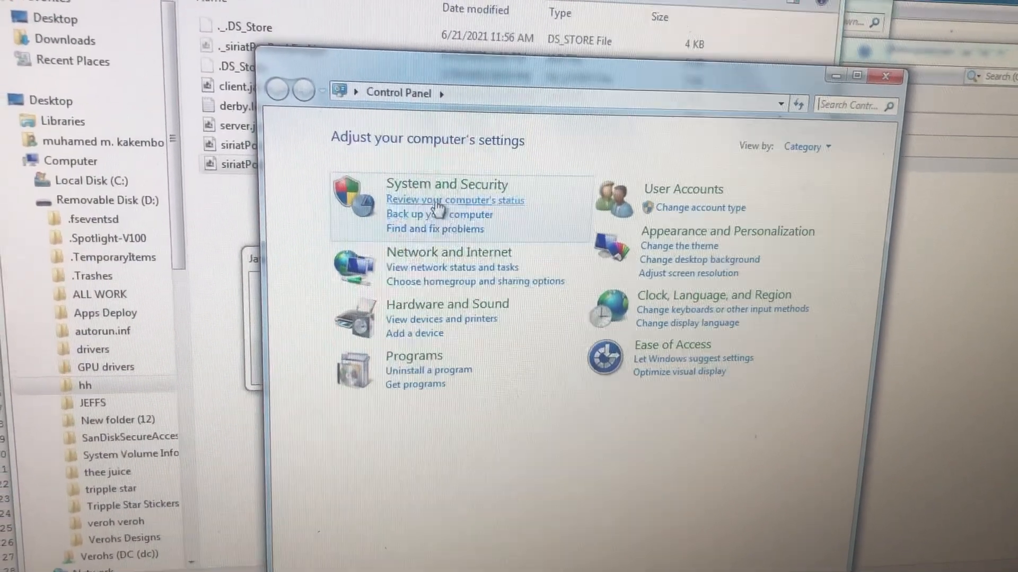
pyautogui.moveTo(461, 190)
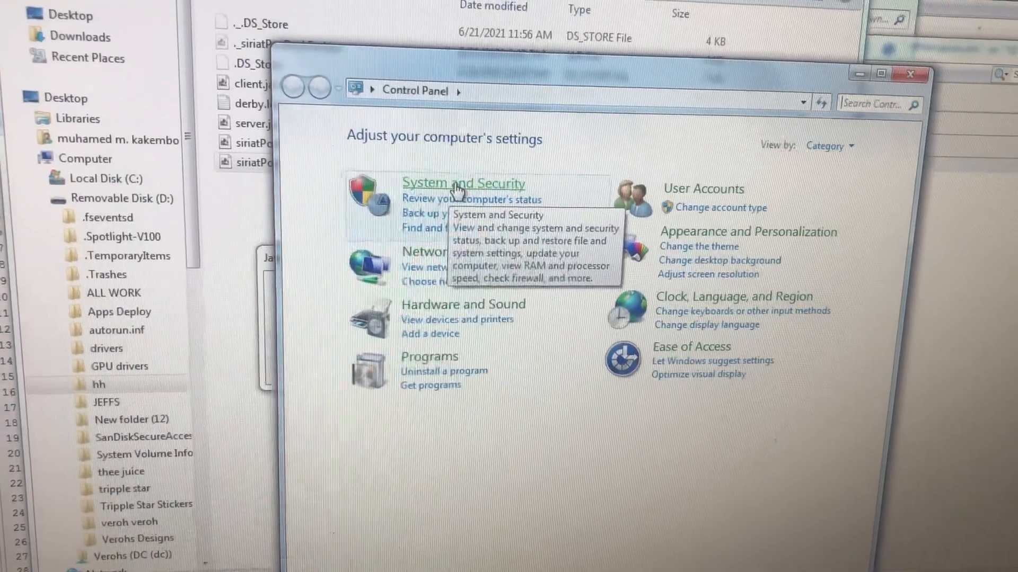
# - Look through Control Panel's Programs category and its Java entry
pyautogui.click(463, 182)
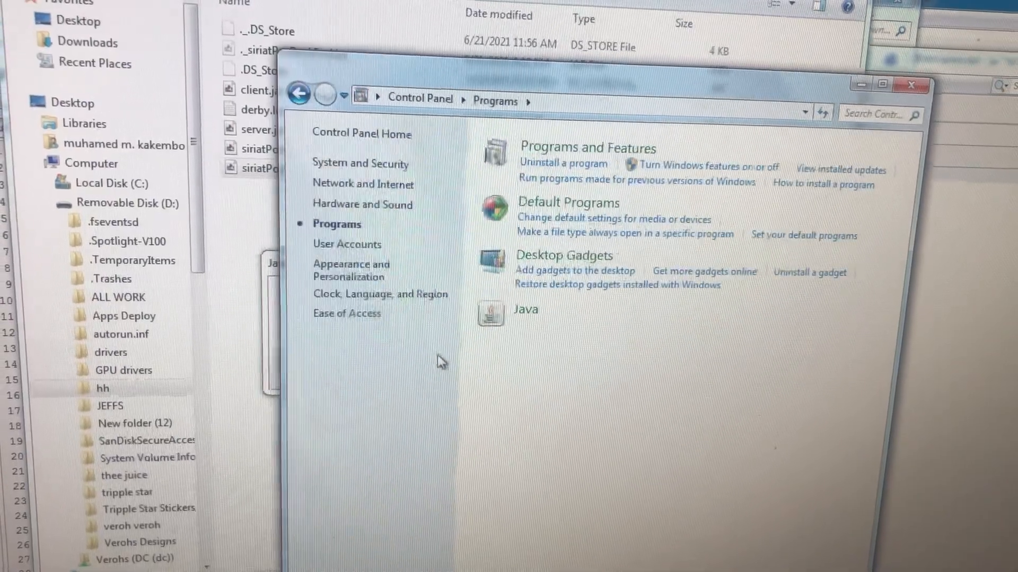
pyautogui.click(588, 147)
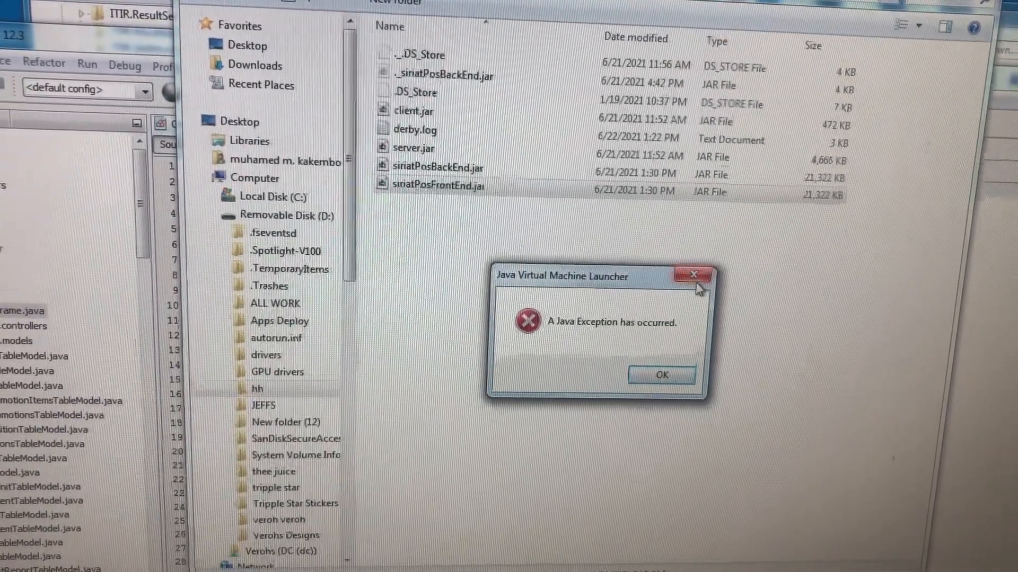
# - Close the 'A Java Exception has occurred' message
pyautogui.click(661, 375)
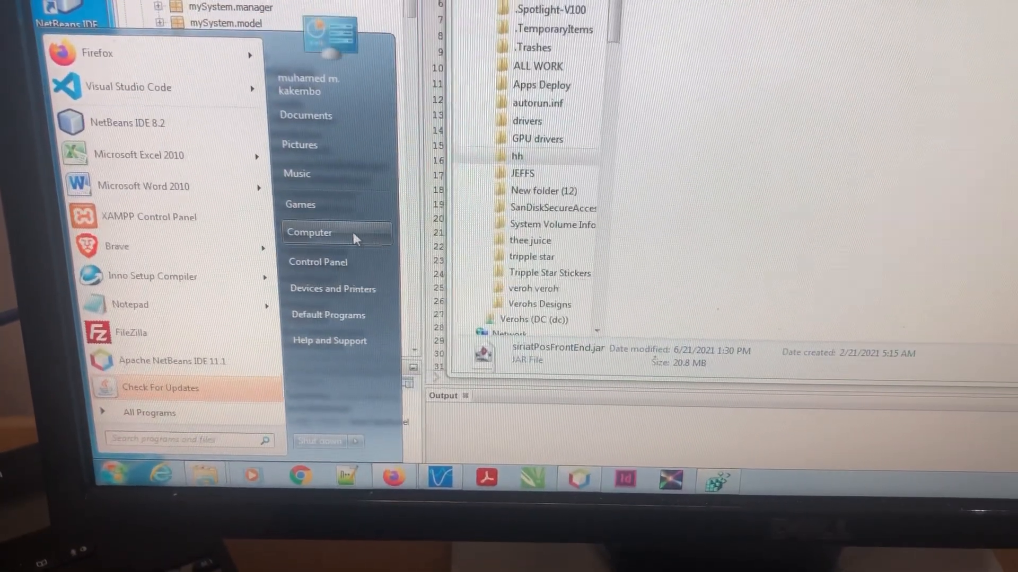
# - Reach Environment Variables via Computer properties and the Advanced system settings
pyautogui.click(309, 232)
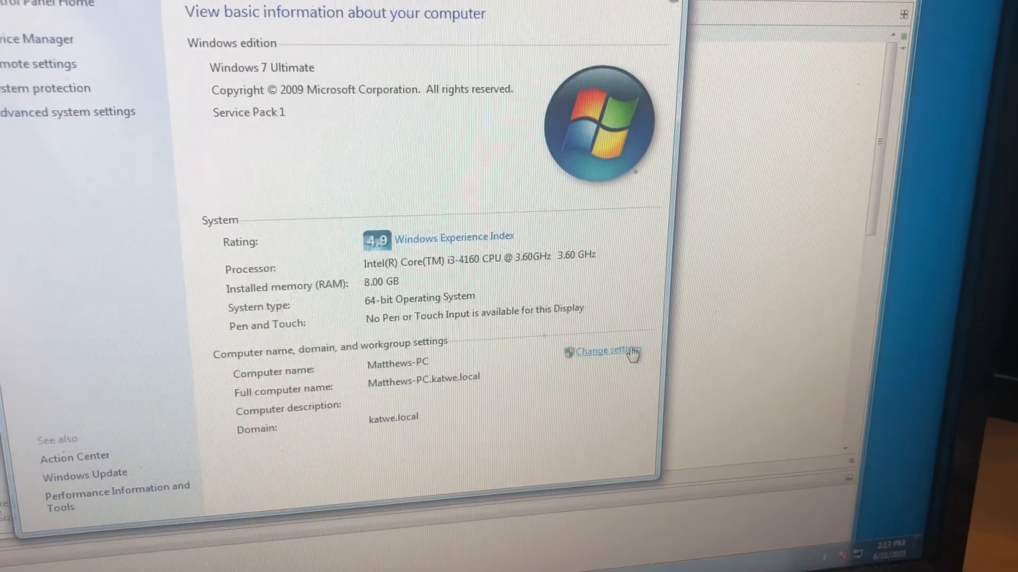
pyautogui.click(609, 351)
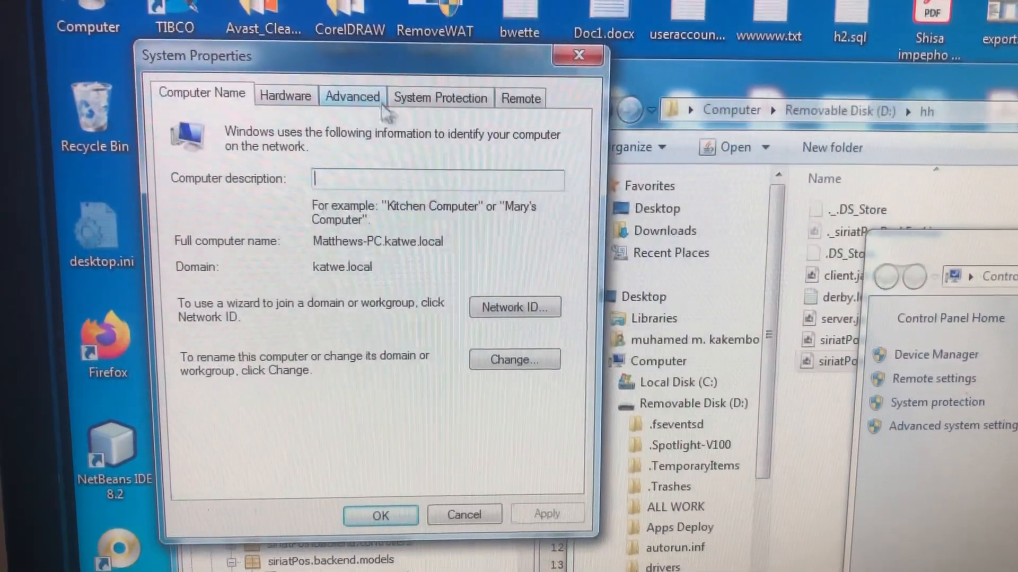
pyautogui.click(351, 96)
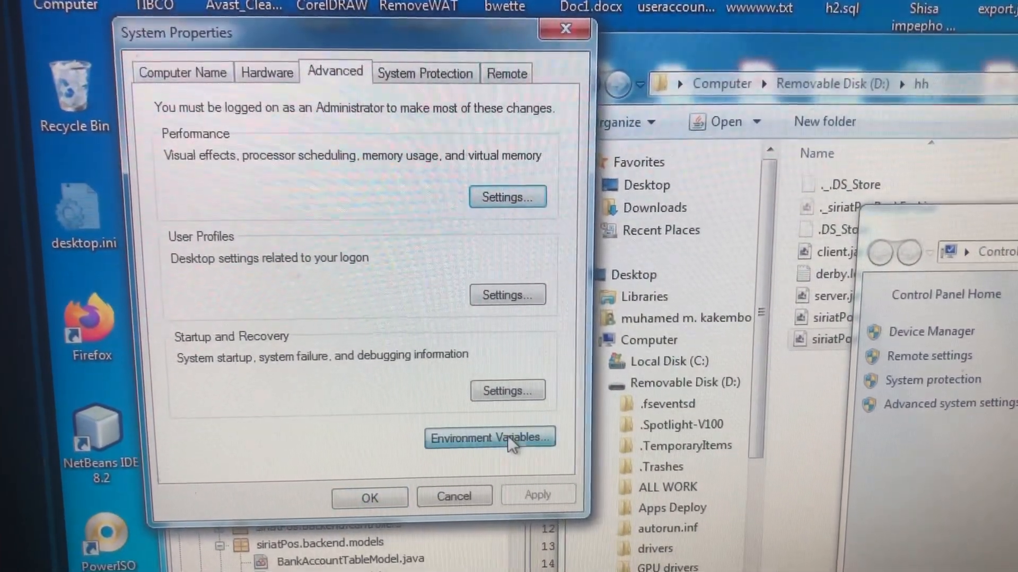
pyautogui.click(491, 437)
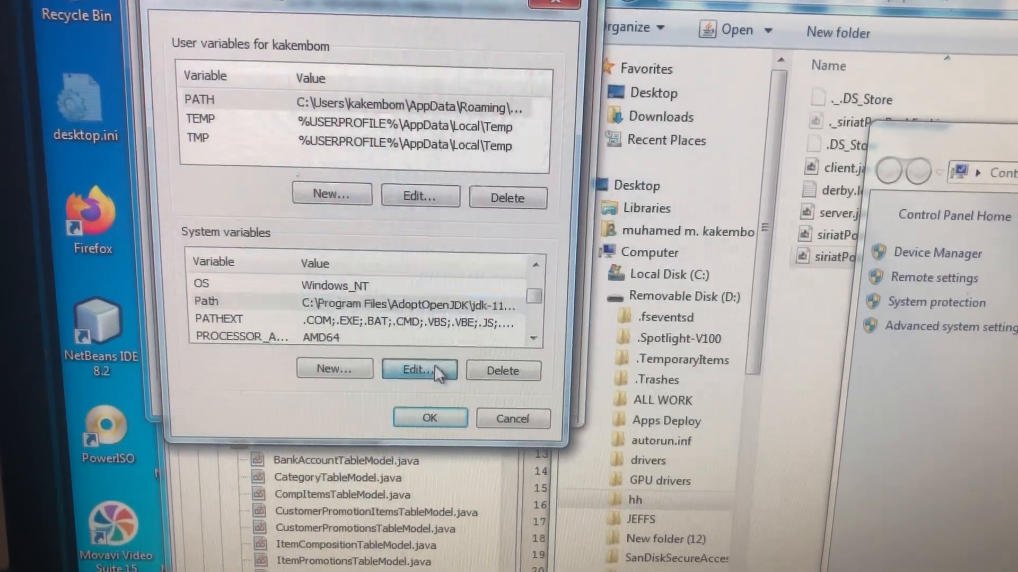
# - Edit the system Path variable to copy its AdoptOpenJDK jdk-11.0.11 value into Notepad
pyautogui.click(420, 370)
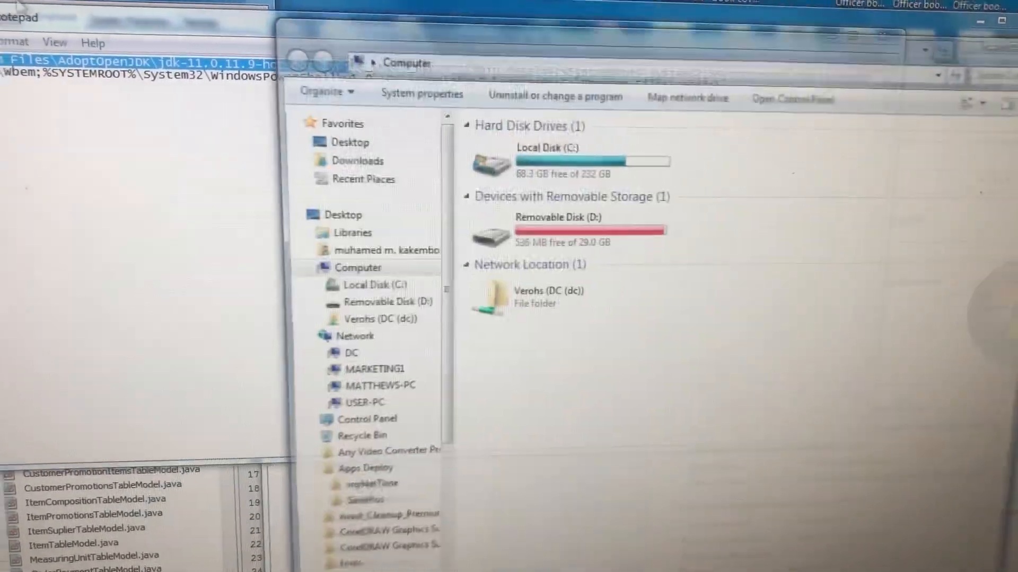
# - Browse C:\Program Files\AdoptOpenJDK\jdk-11.0.11.9-hotspot\bin
pyautogui.doubleClick(547, 148)
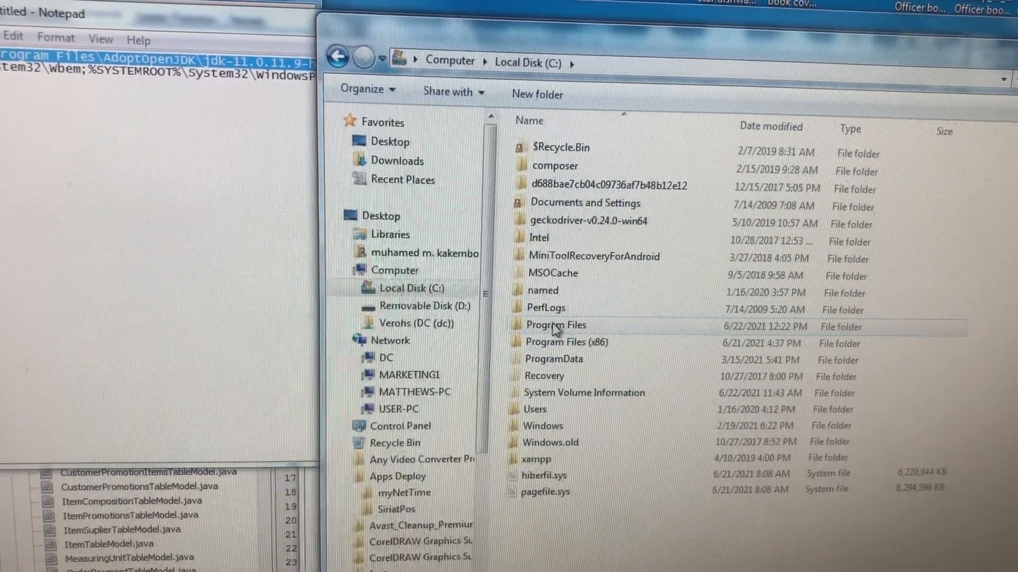
pyautogui.doubleClick(556, 326)
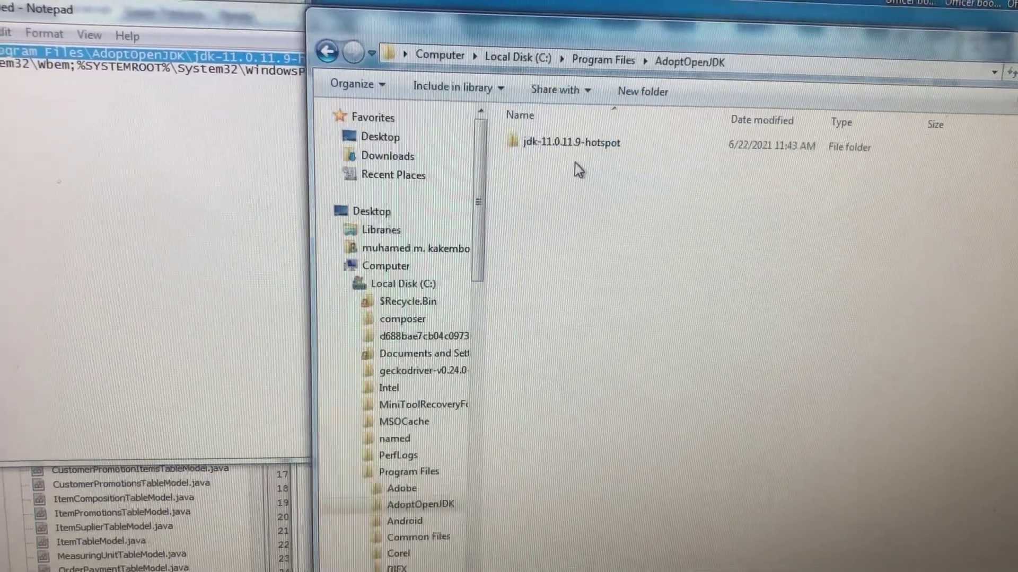
pyautogui.doubleClick(570, 143)
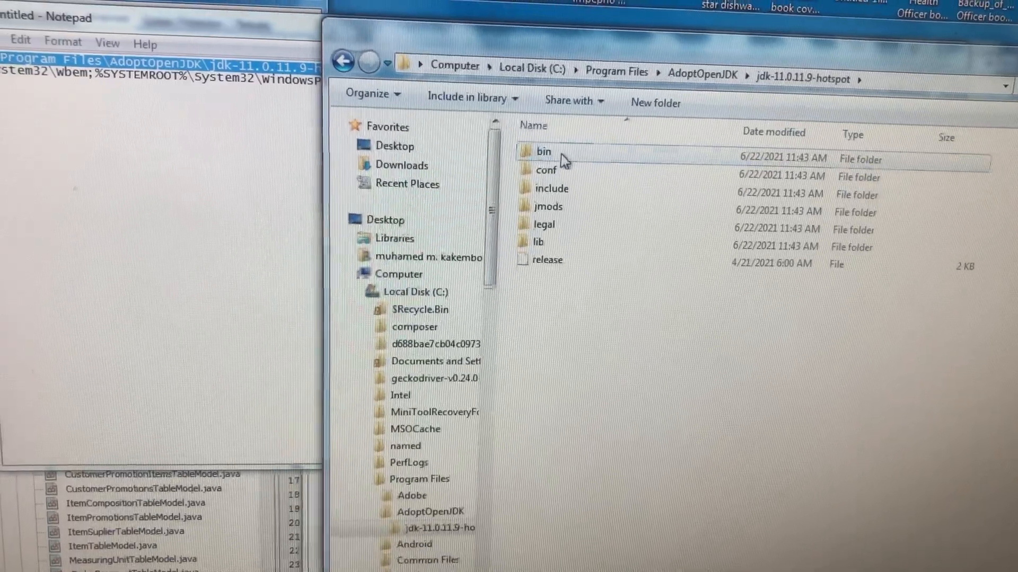
pyautogui.doubleClick(542, 152)
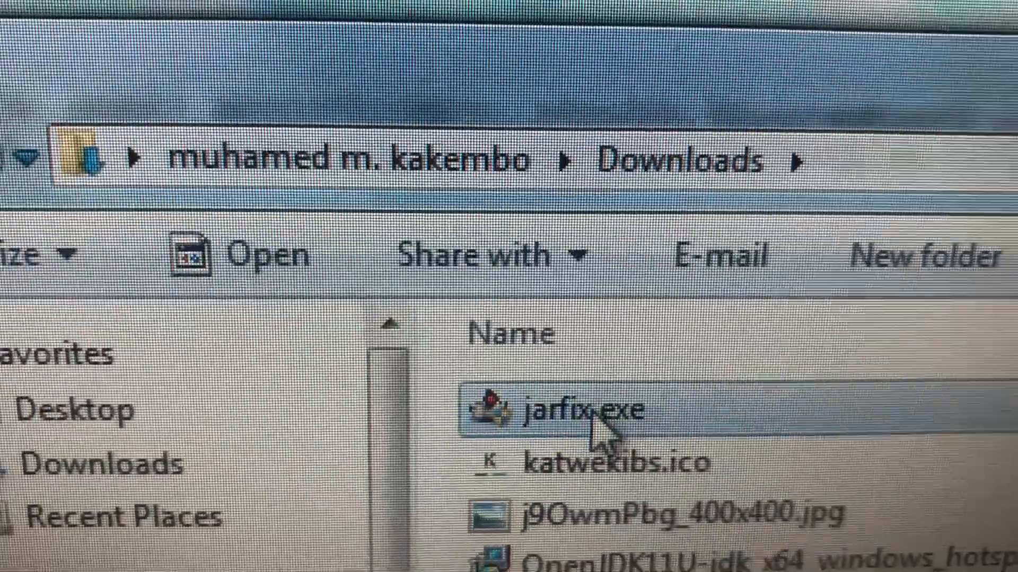
# - Run jarfix.exe from Downloads and allow it through User Account Control
pyautogui.doubleClick(566, 412)
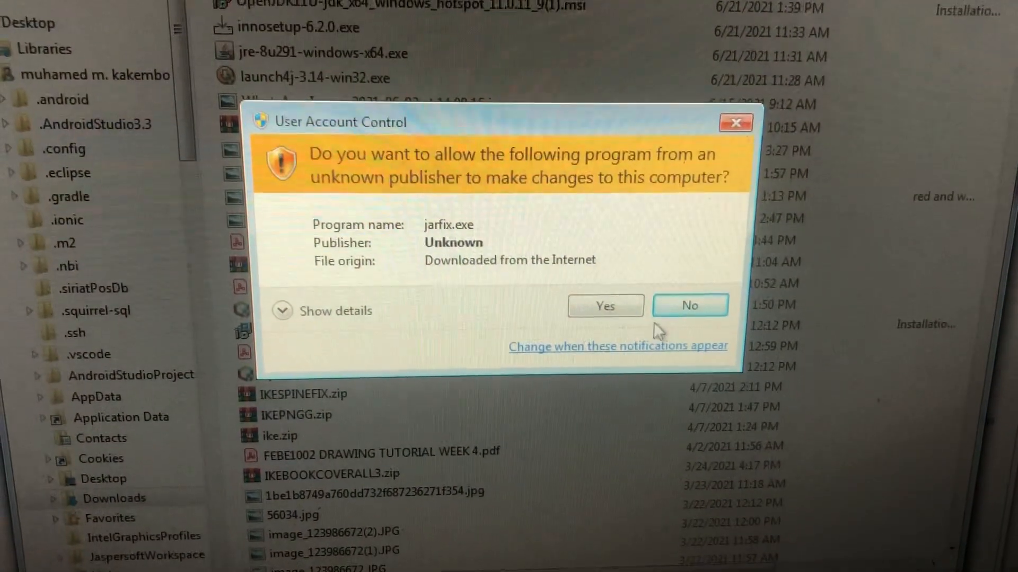
pyautogui.click(604, 306)
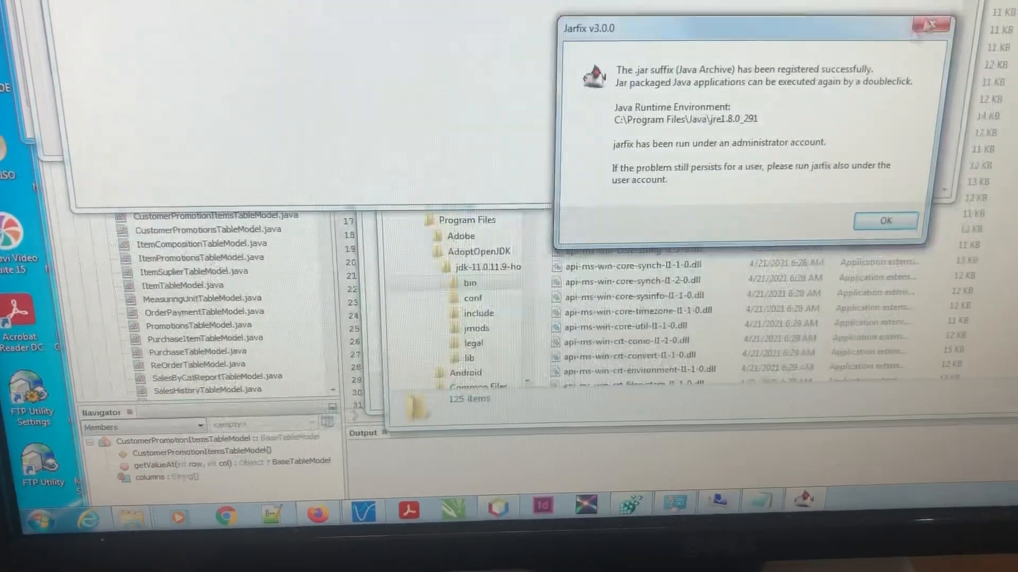
# - Close the Jarfix v3.0.0 success message
pyautogui.click(885, 221)
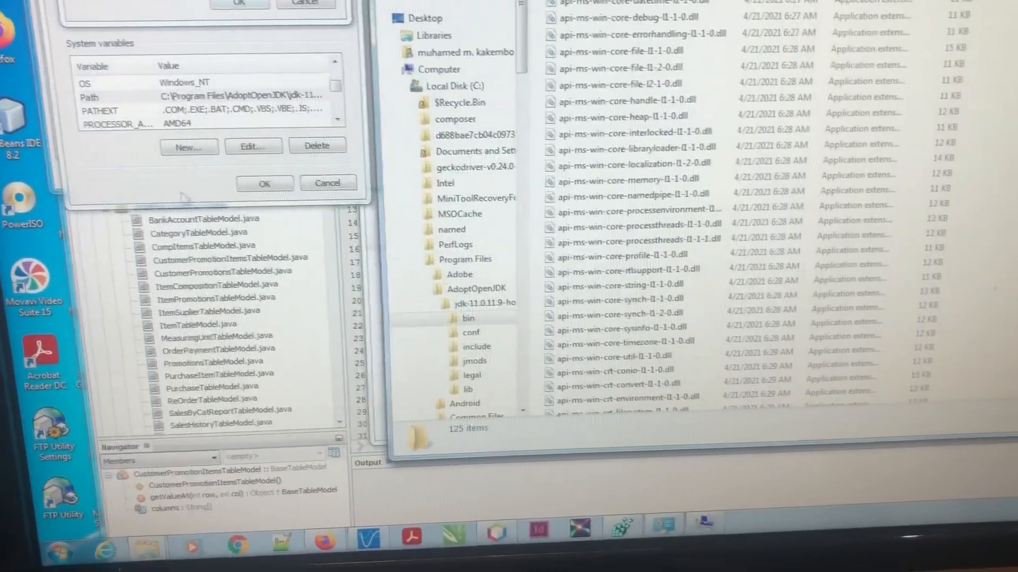
# - Edit a Path variable and reopen the jdk-11.0.11.9-hotspot bin folder alongside it
pyautogui.click(58, 554)
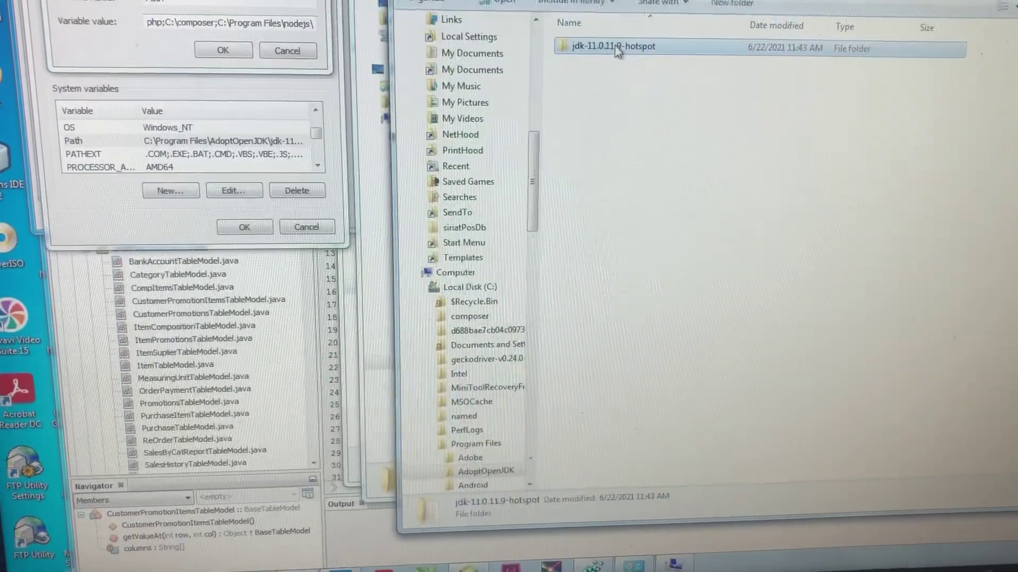
pyautogui.doubleClick(615, 47)
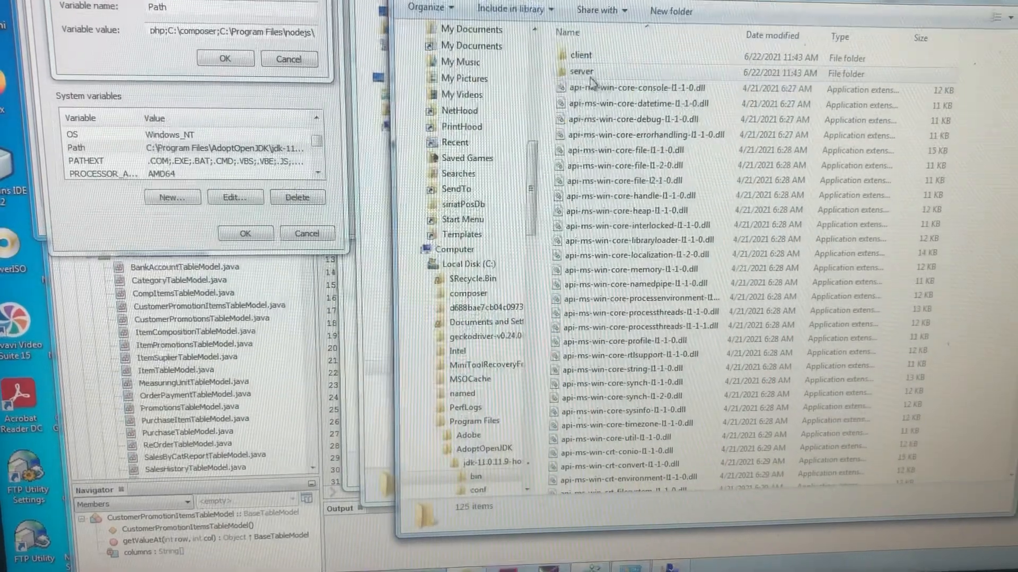